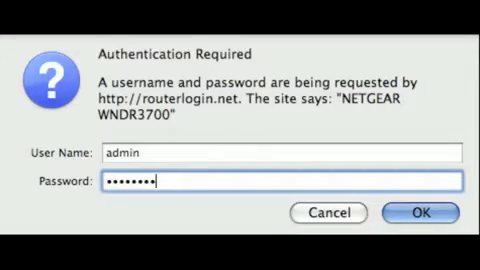
Log in to routerlogin.net as admin, landing on the Internet IP and DNS settings page.
{"action": "left_click", "coordinate": [443, 206]}
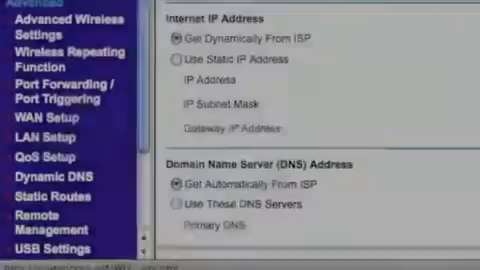